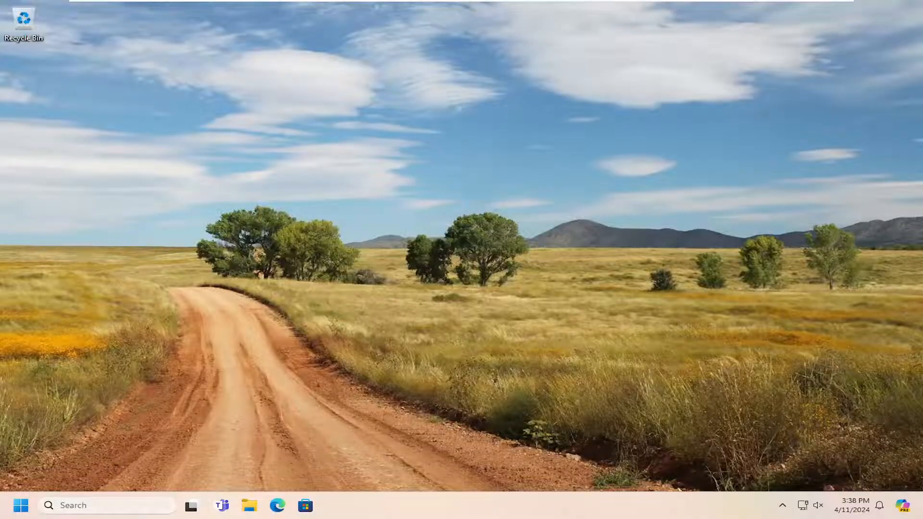
Search 'chrome' in Windows search and launch Google Chrome from the results
type("chrome")
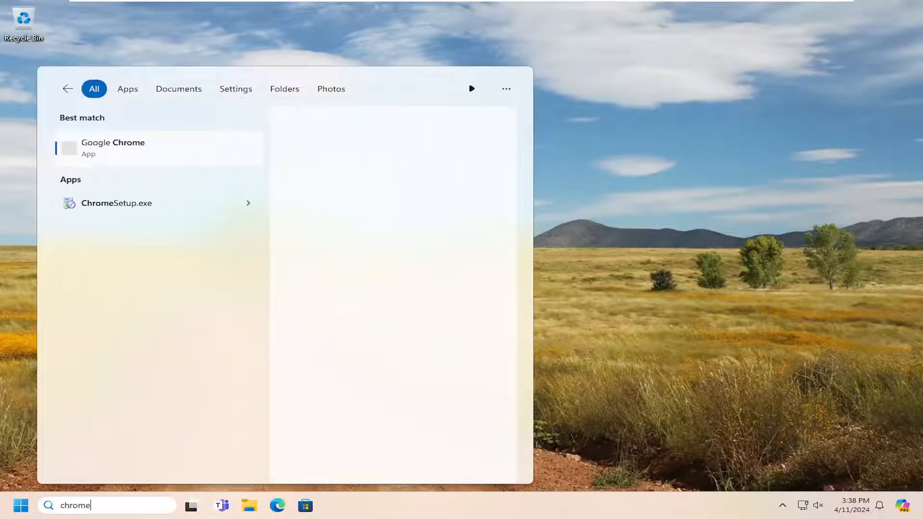
left_click(114, 148)
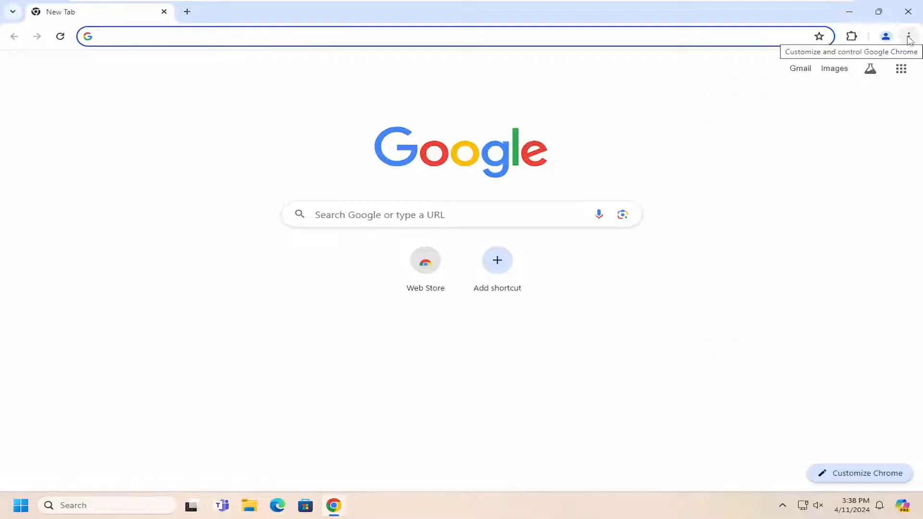
Show Chrome's main menu from the top-right three-dot control
left_click(908, 36)
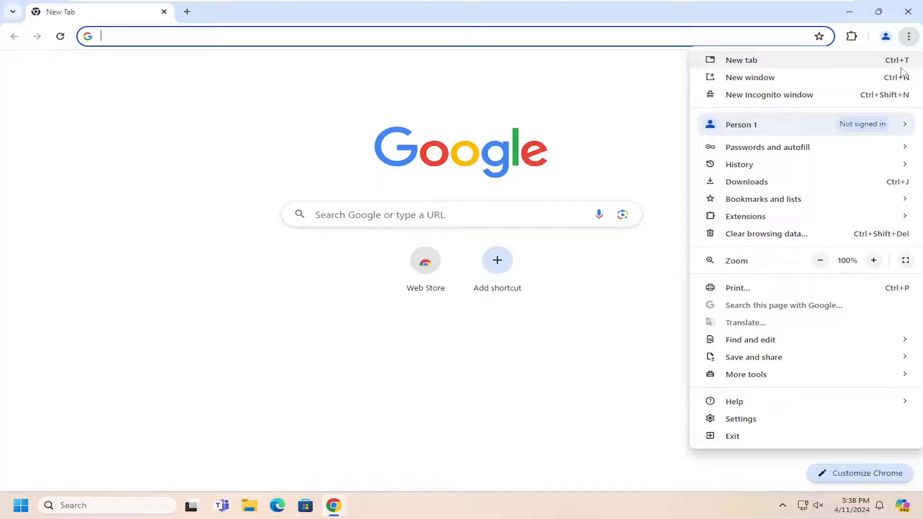
mouse_move(769, 94)
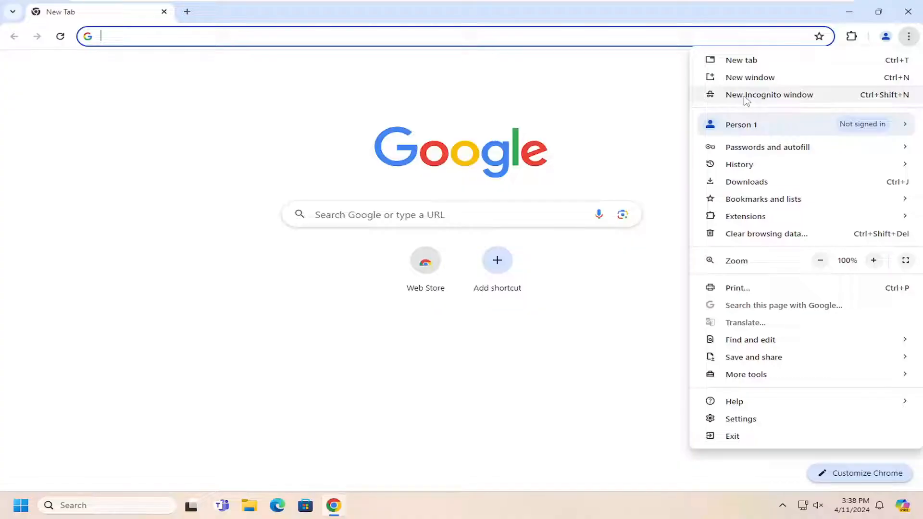
mouse_move(908, 99)
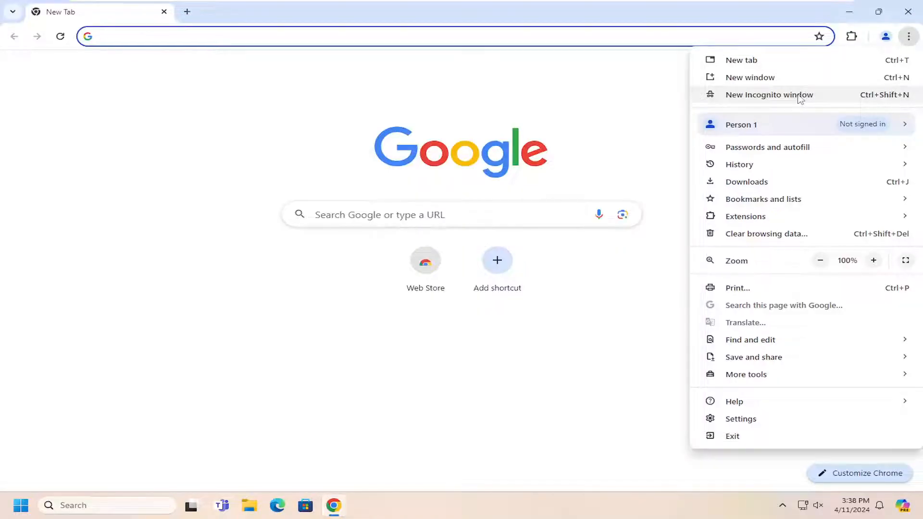
Start a new Incognito window from the menu, then close it to return to the desktop
left_click(769, 94)
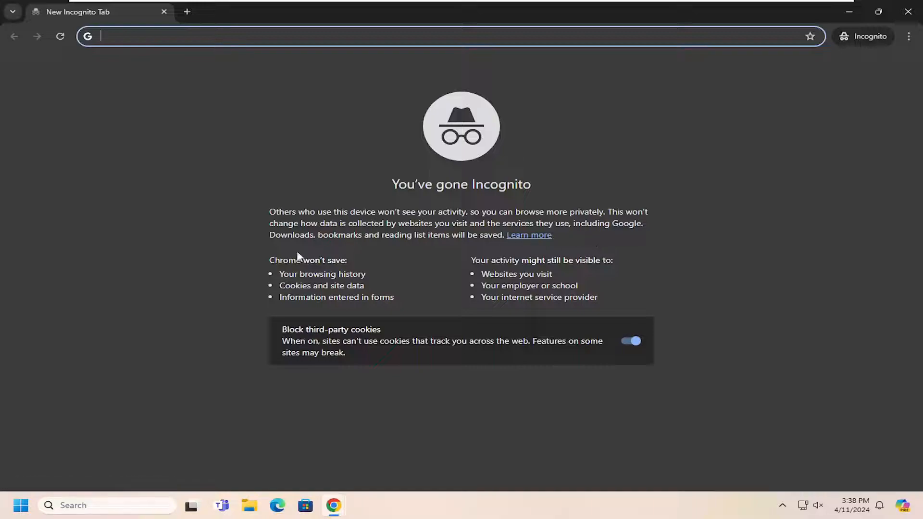
mouse_move(447, 252)
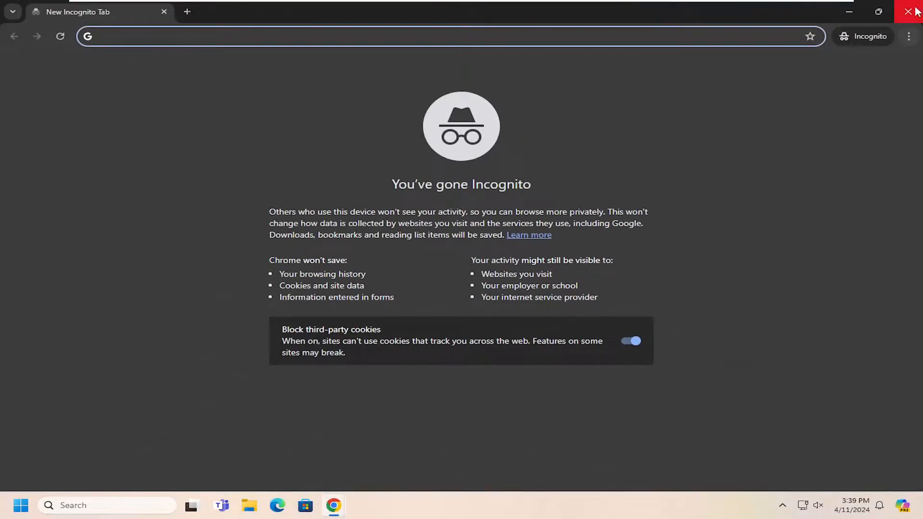
left_click(908, 11)
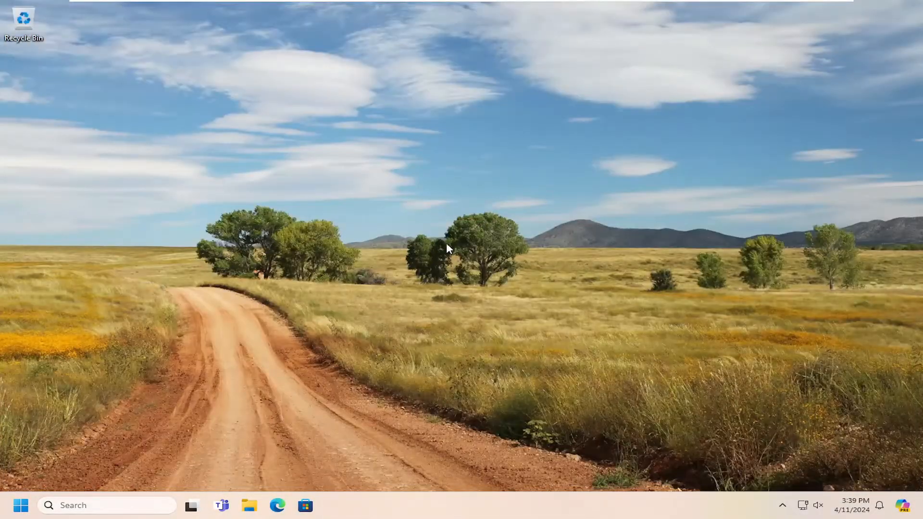